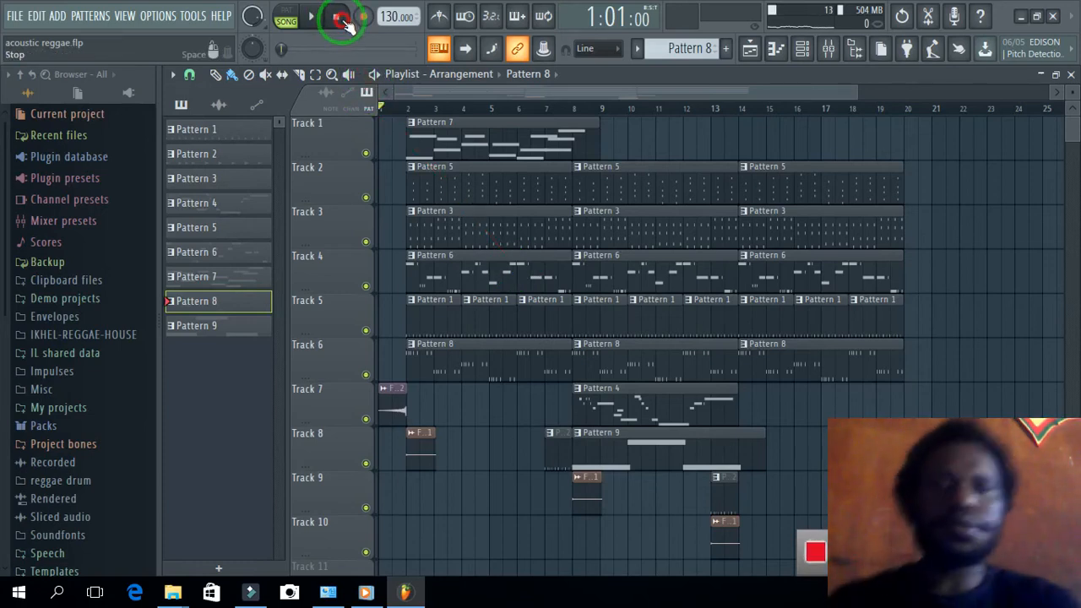
# Step: Stop playback and switch the transport to pattern mode on Pattern 1
pyautogui.click(334, 17)
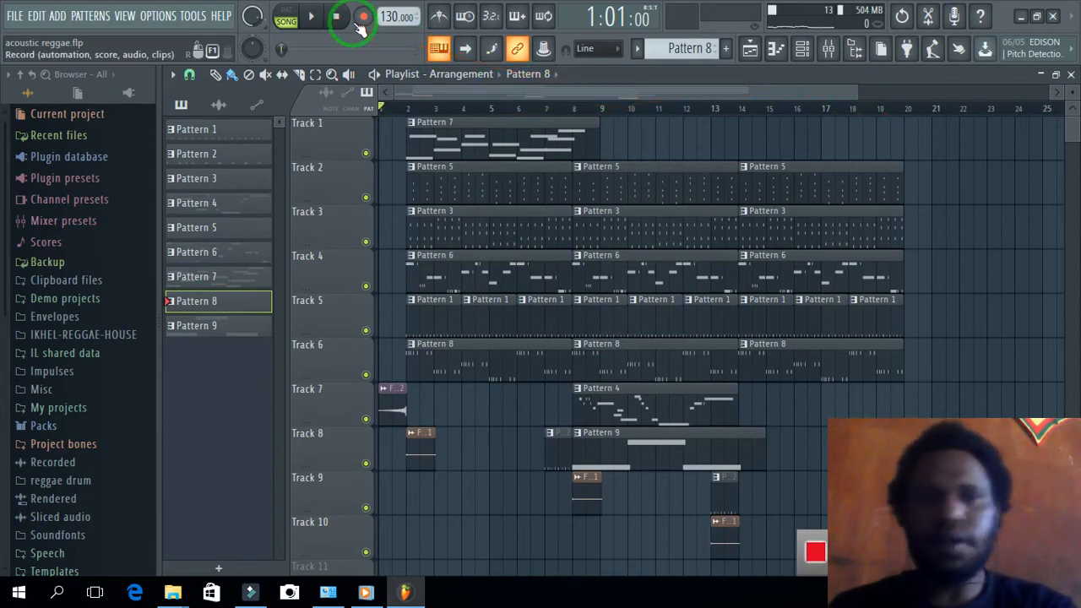
pyautogui.click(798, 48)
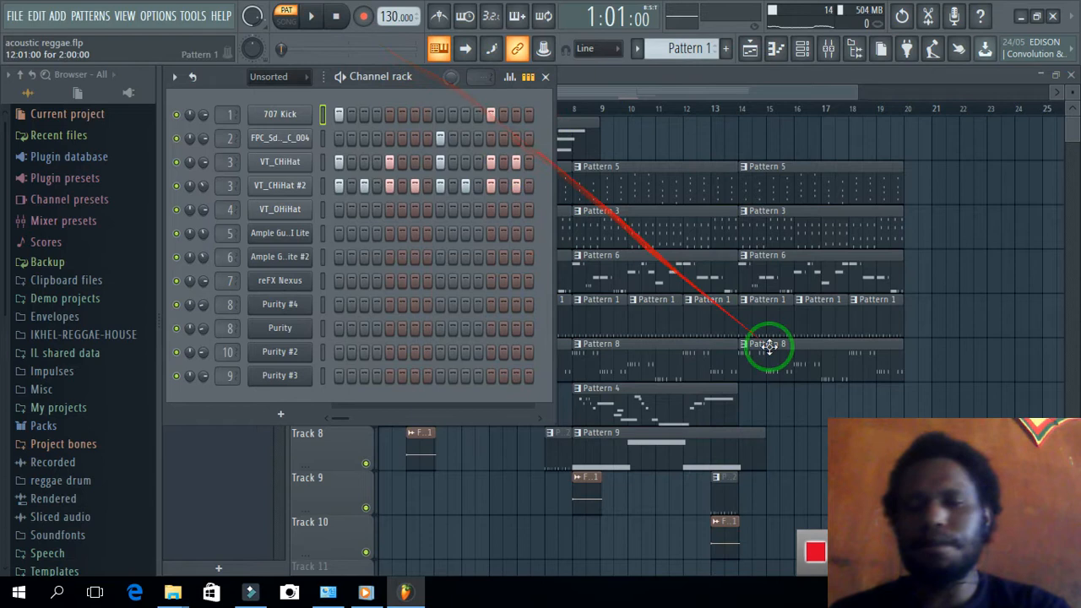
# Step: Play Pattern 1's drum beat in the Channel rack, stop, and load Pattern 3
pyautogui.click(317, 16)
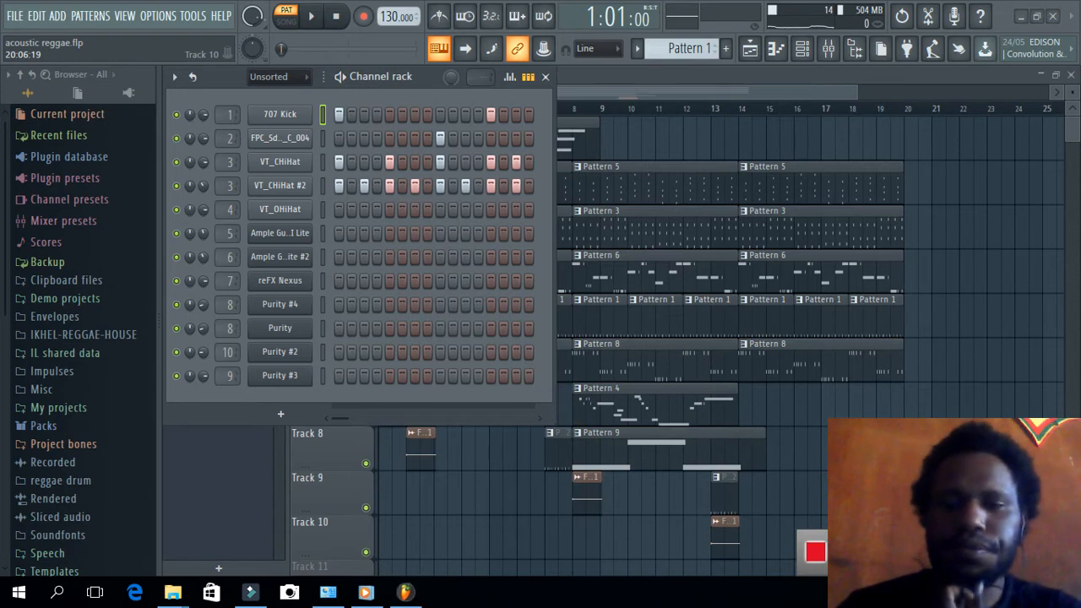
pyautogui.click(330, 18)
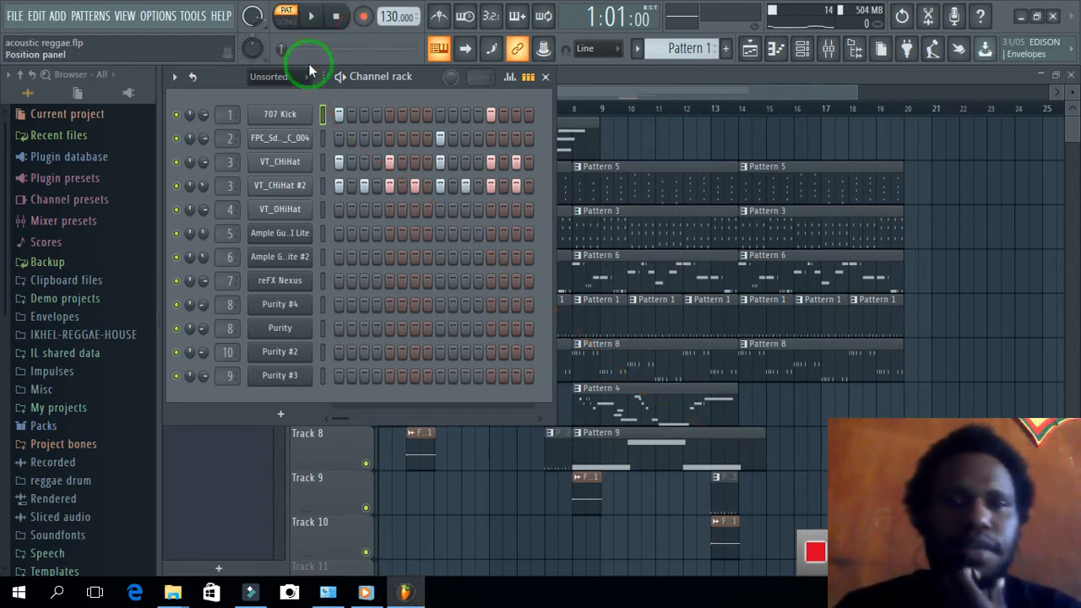
pyautogui.click(317, 19)
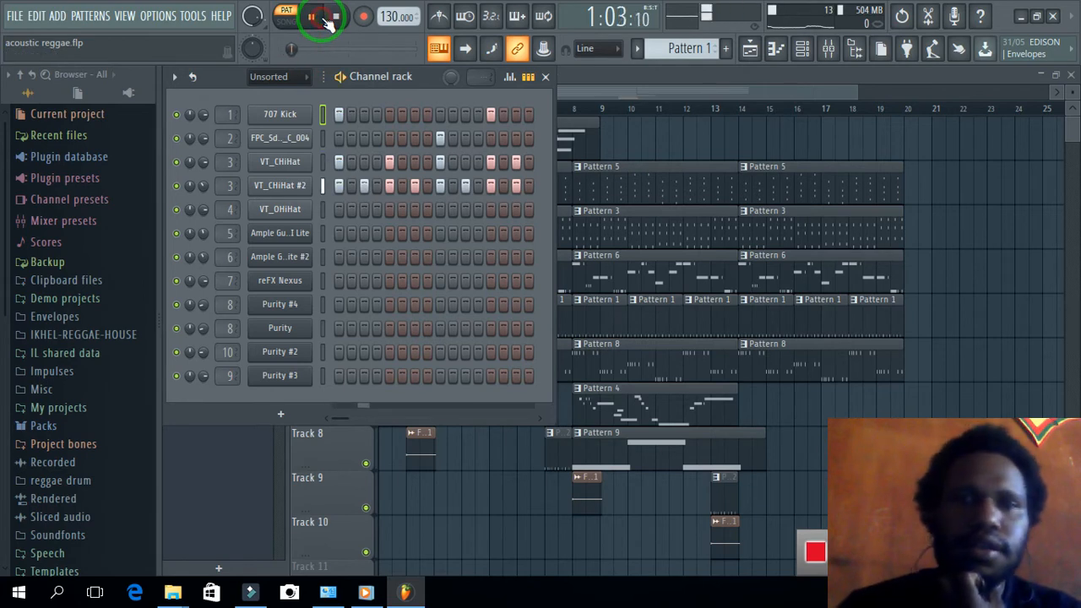
pyautogui.click(317, 17)
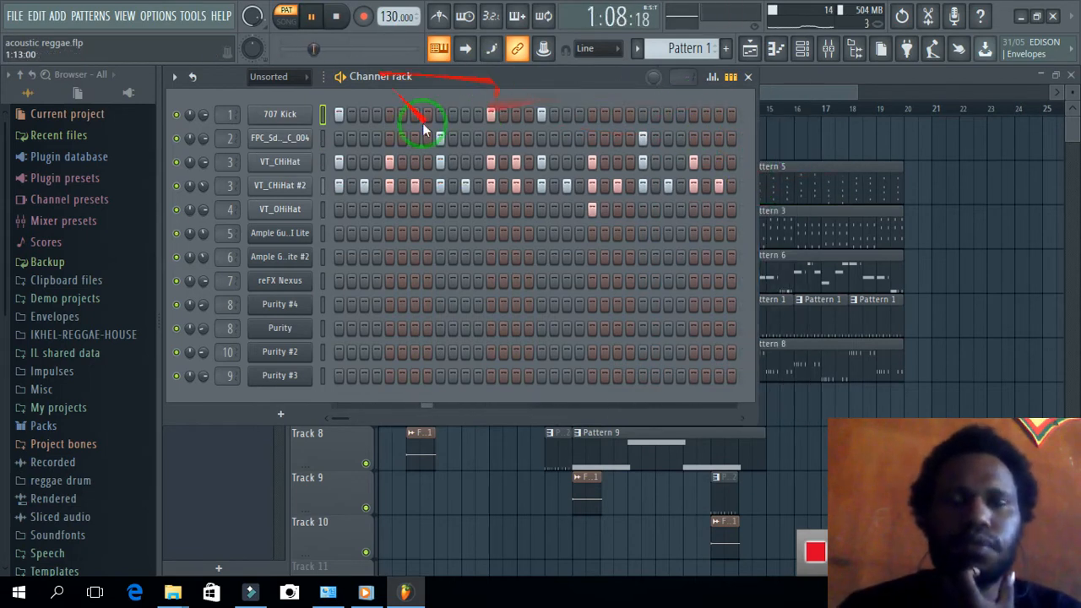
pyautogui.click(332, 17)
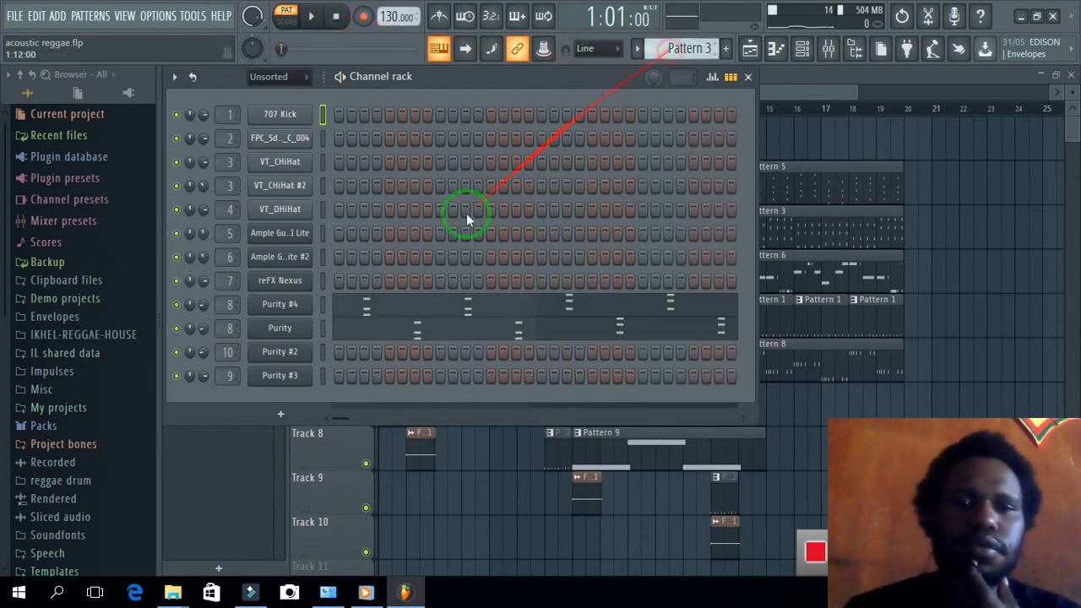
# Step: Play Pattern 3, then stop and load Pattern 4
pyautogui.click(322, 17)
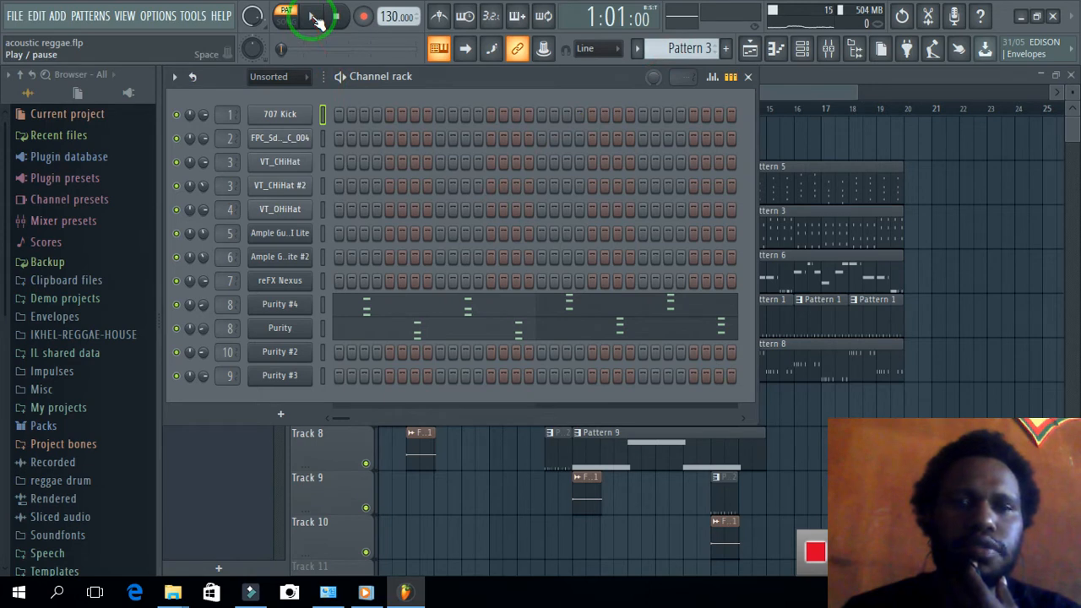
pyautogui.click(333, 17)
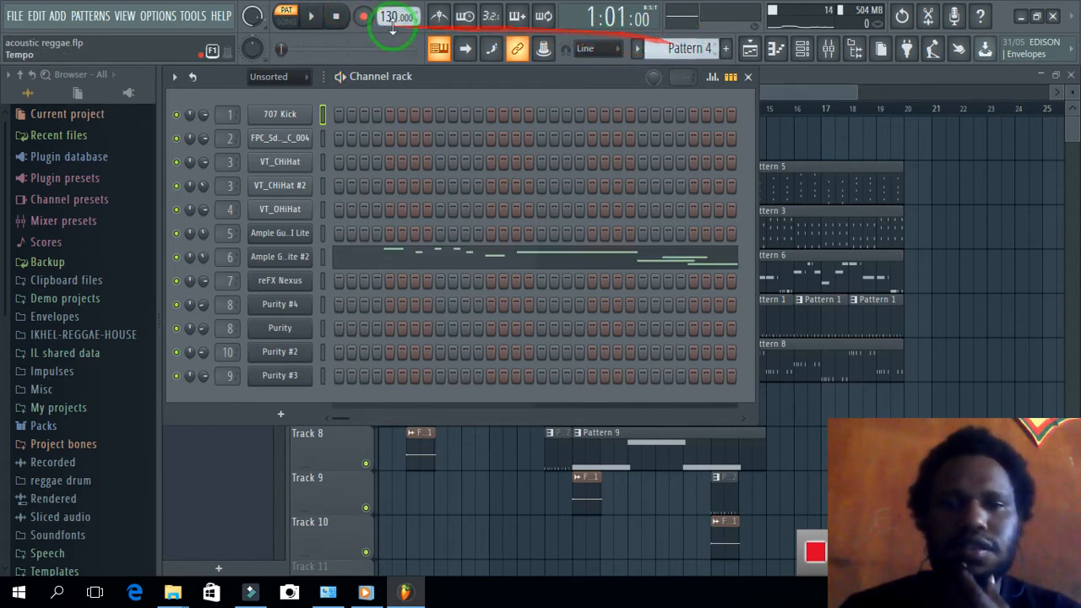
# Step: Play Patterns 4 and 5, close the guitar plugin, and load Pattern 6
pyautogui.click(301, 17)
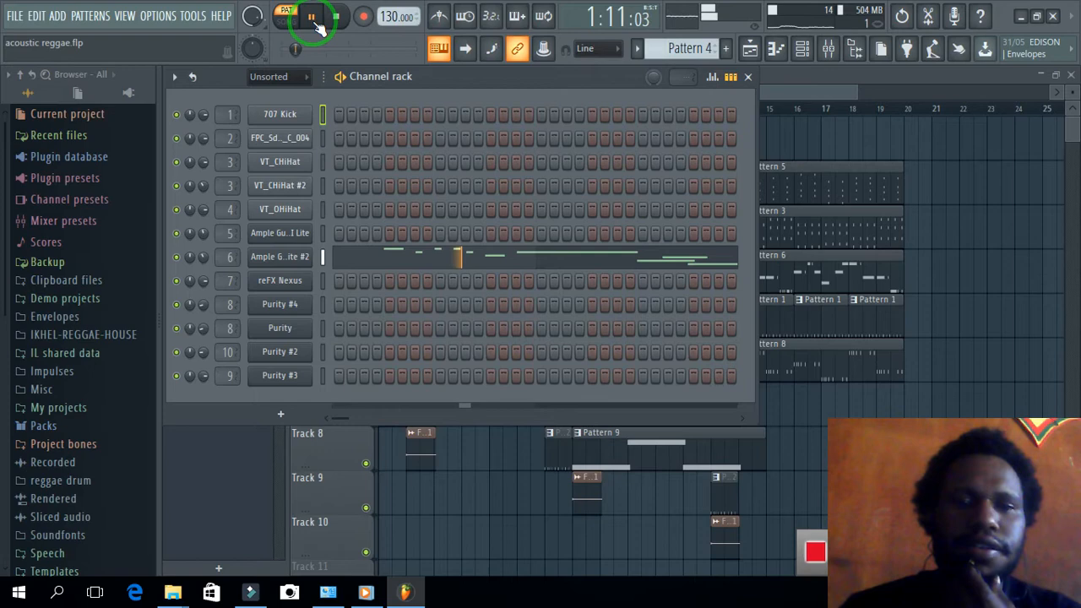
pyautogui.click(307, 19)
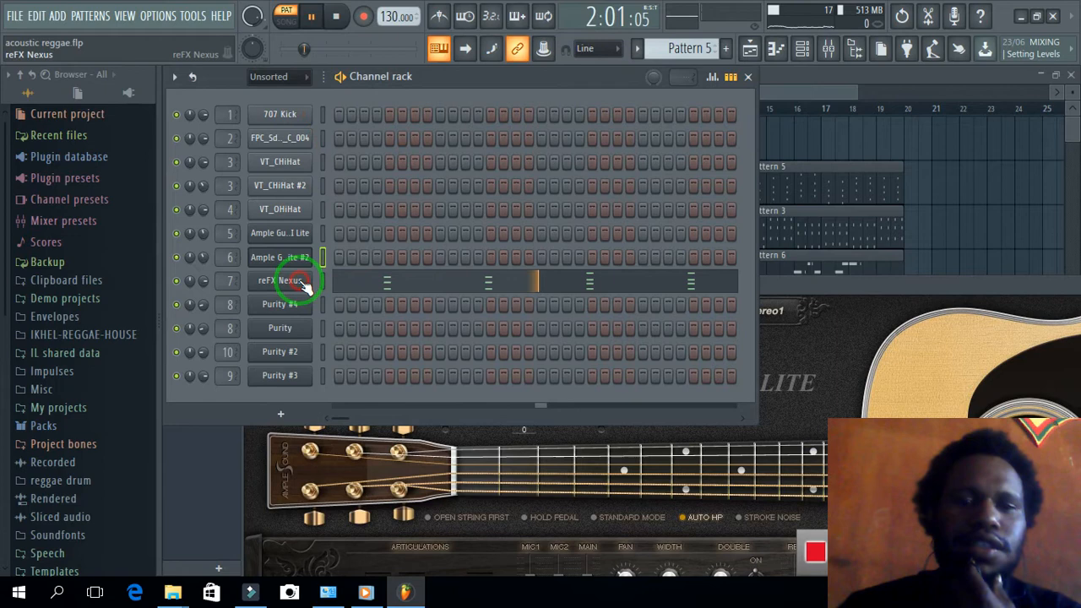
pyautogui.doubleClick(291, 280)
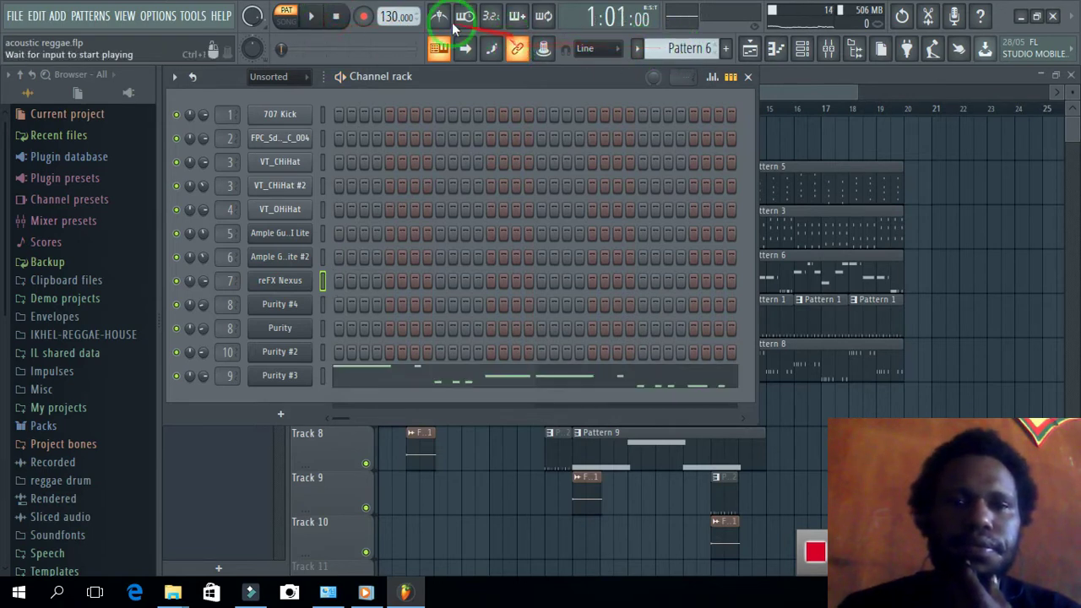
# Step: Play Patterns 6 and 7, then stop and load Pattern 8
pyautogui.click(319, 15)
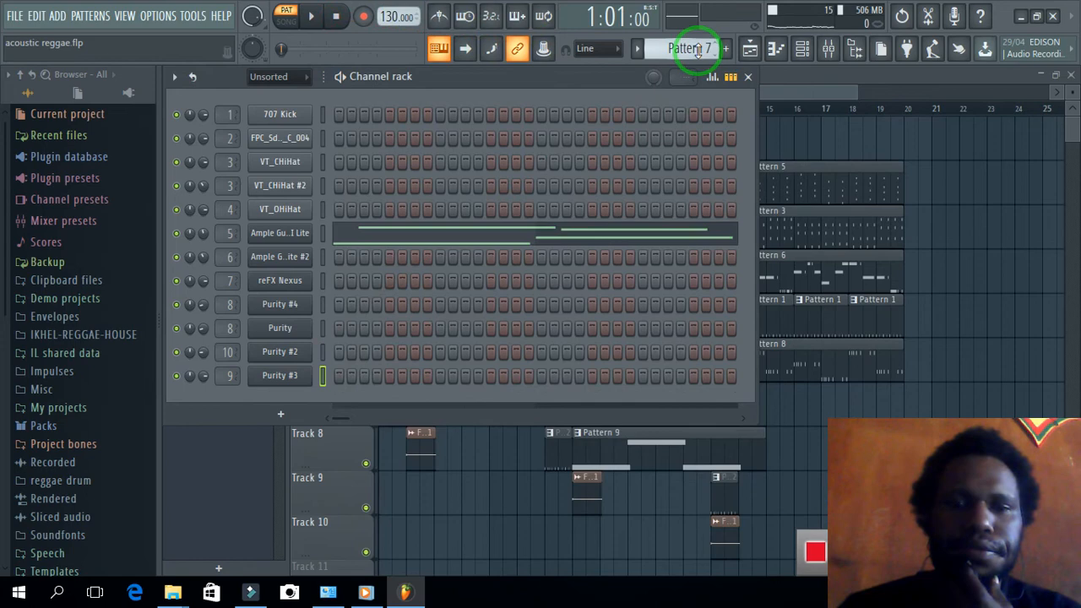
pyautogui.click(318, 17)
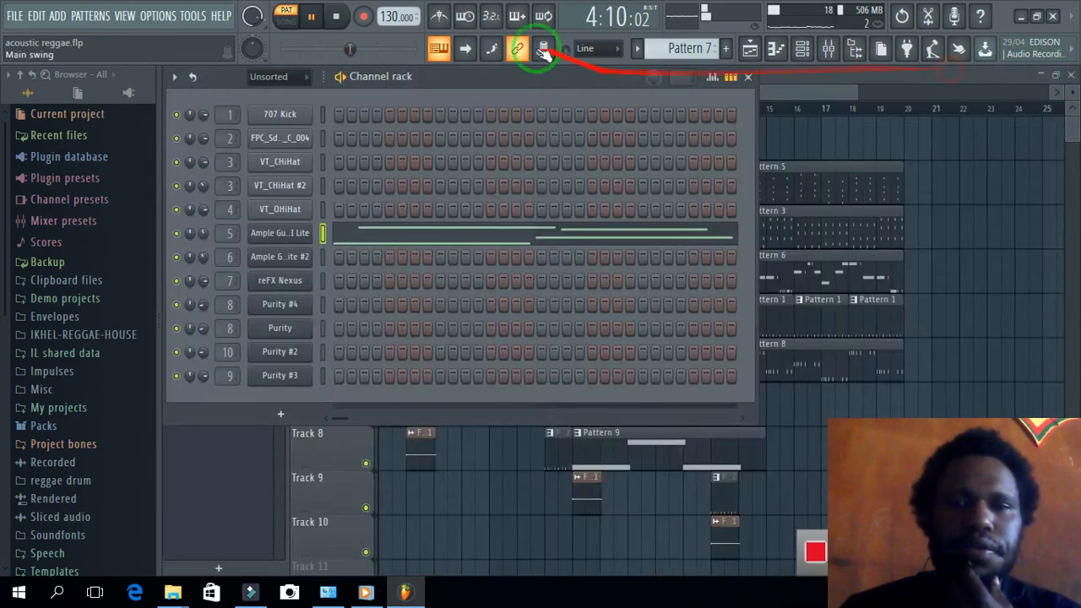
pyautogui.click(716, 48)
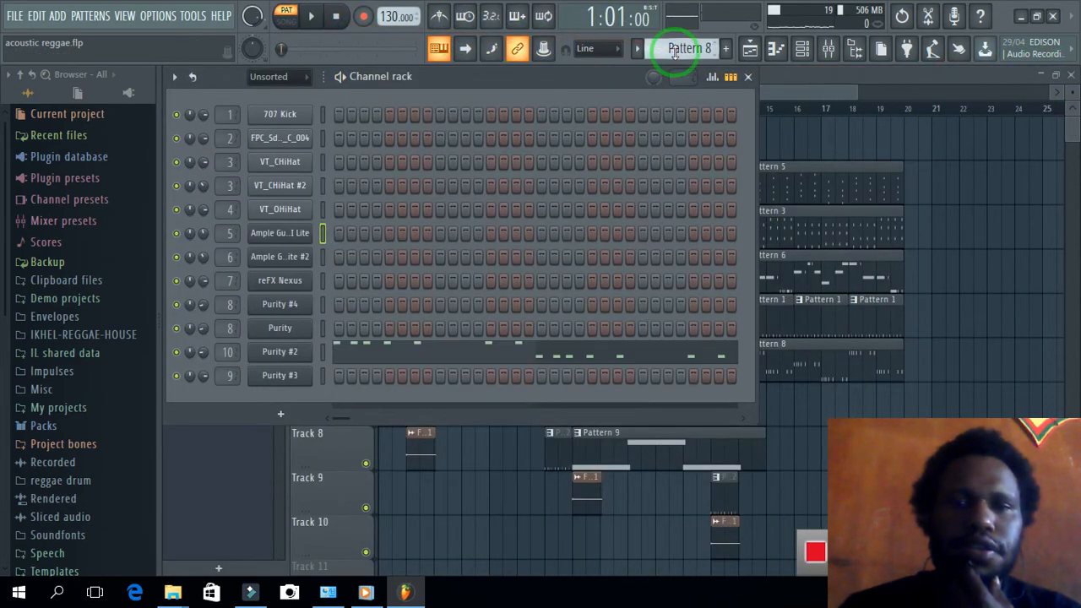
# Step: Play Pattern 8 and the remaining patterns, then show the Playlist arrangement
pyautogui.click(323, 16)
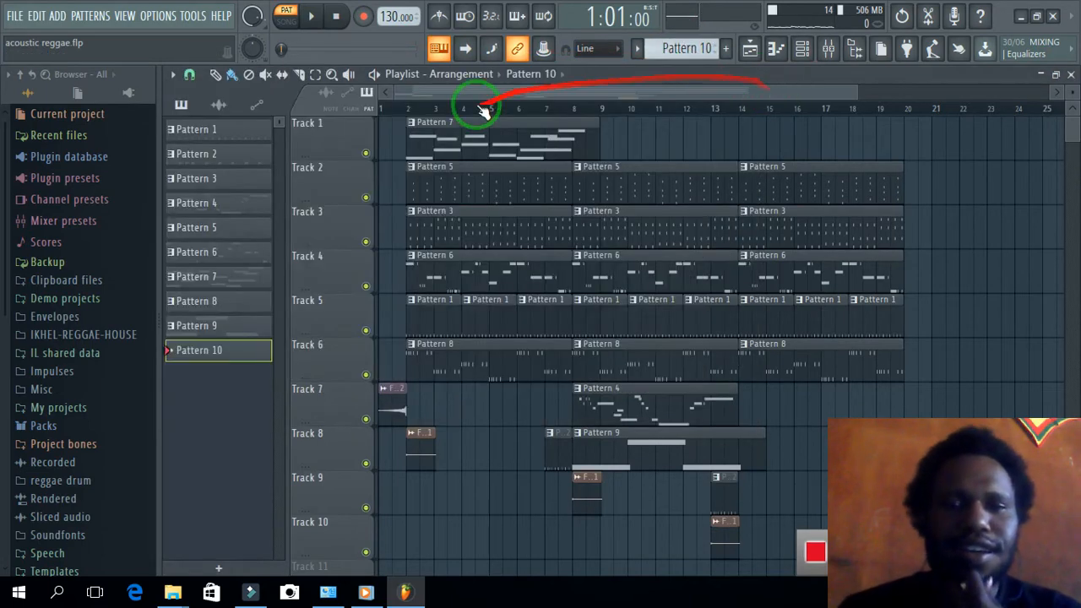
# Step: Stop playback and toggle the transport to SONG mode for the full arrangement
pyautogui.click(331, 15)
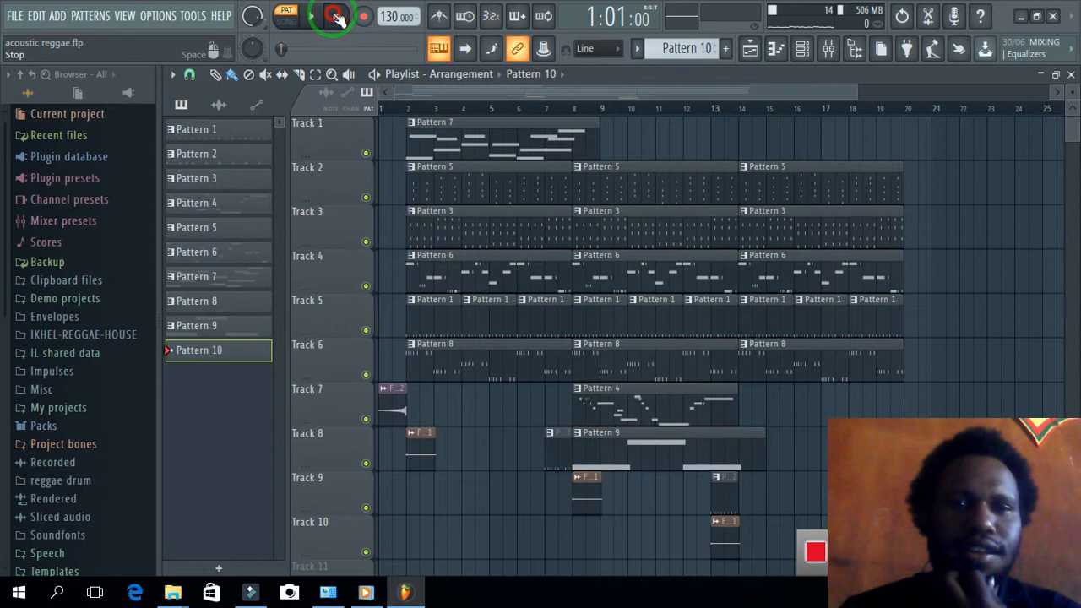
pyautogui.click(332, 16)
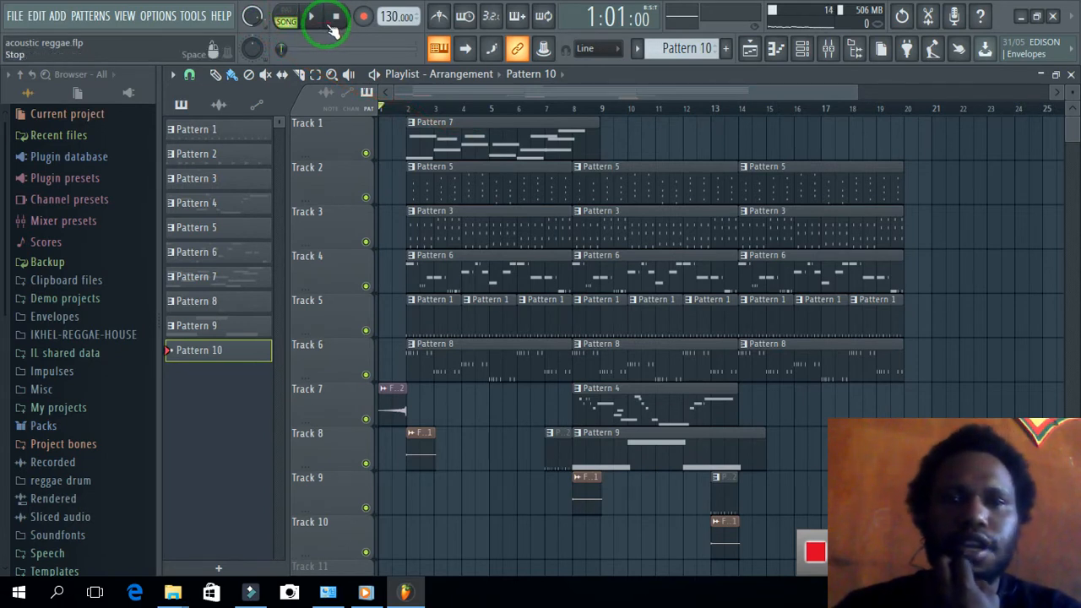
pyautogui.click(316, 16)
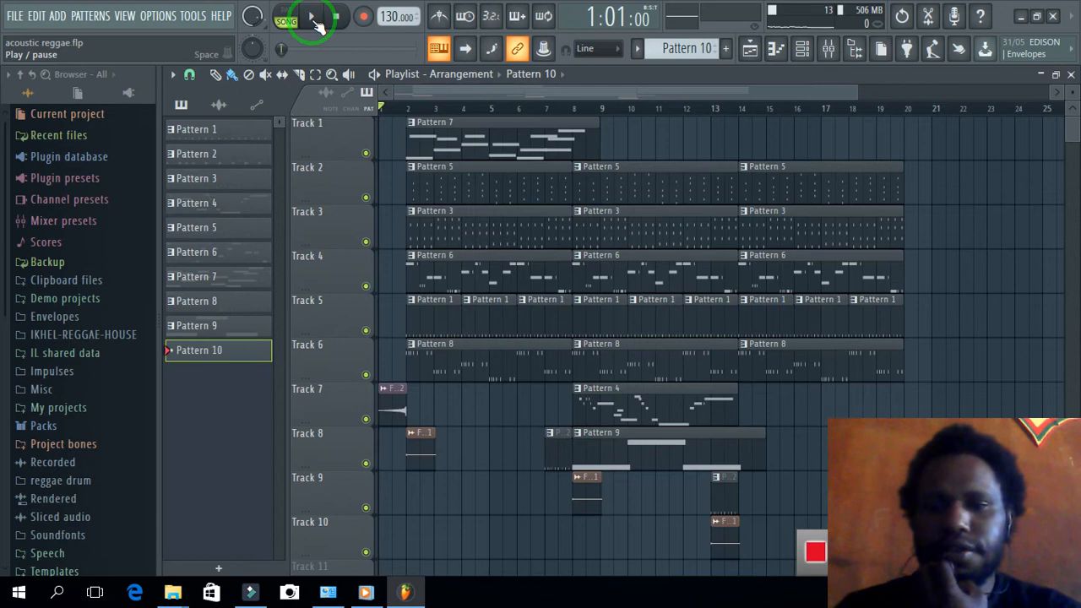
pyautogui.click(317, 21)
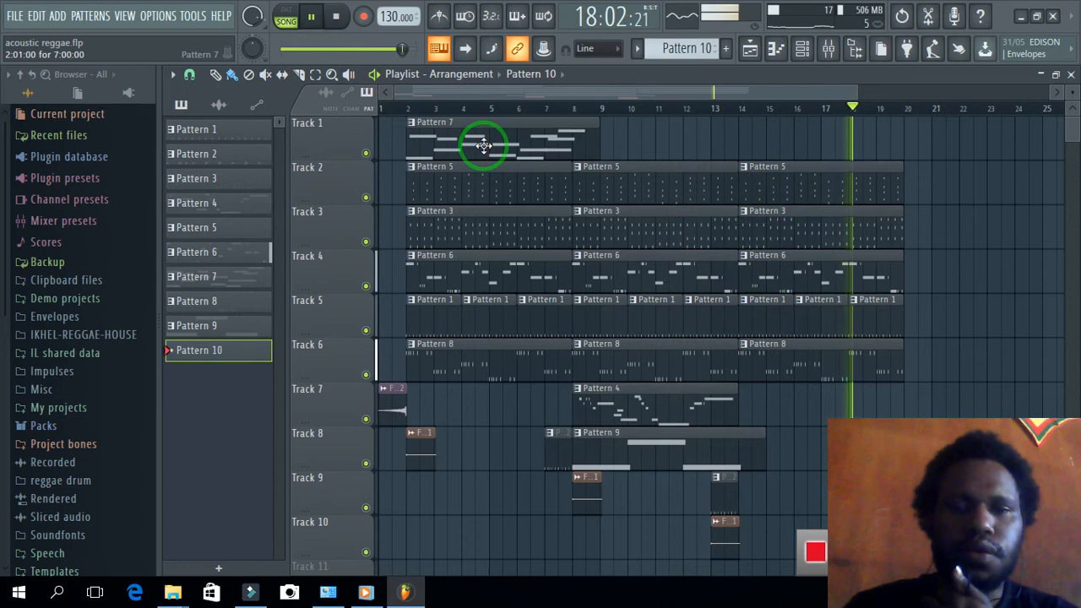
pyautogui.click(327, 16)
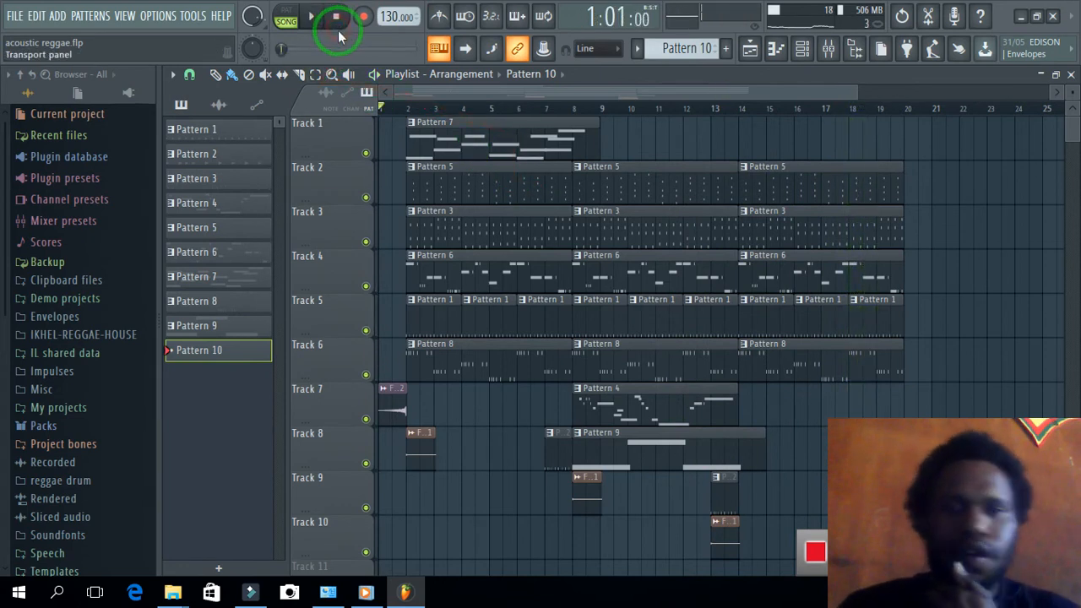